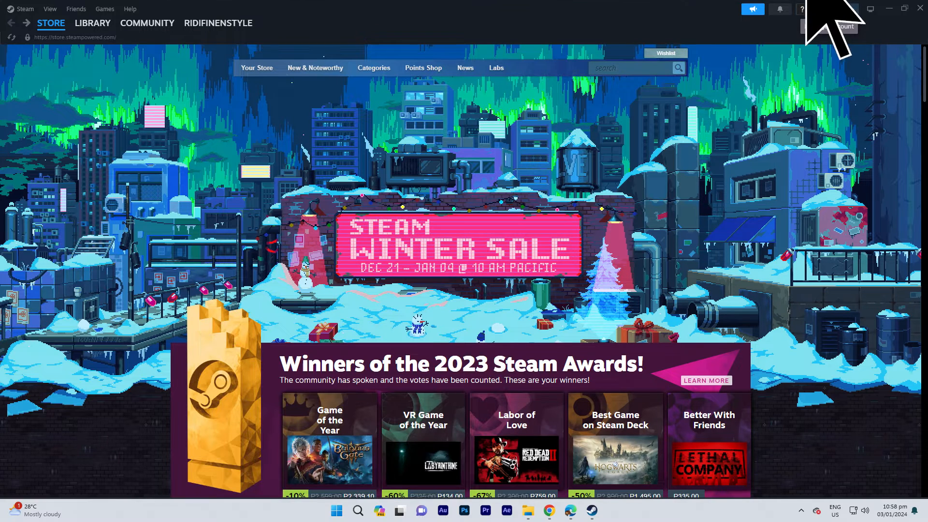
# Review the full list of owned games on the community profile, then return to the store front.
pyautogui.click(834, 8)
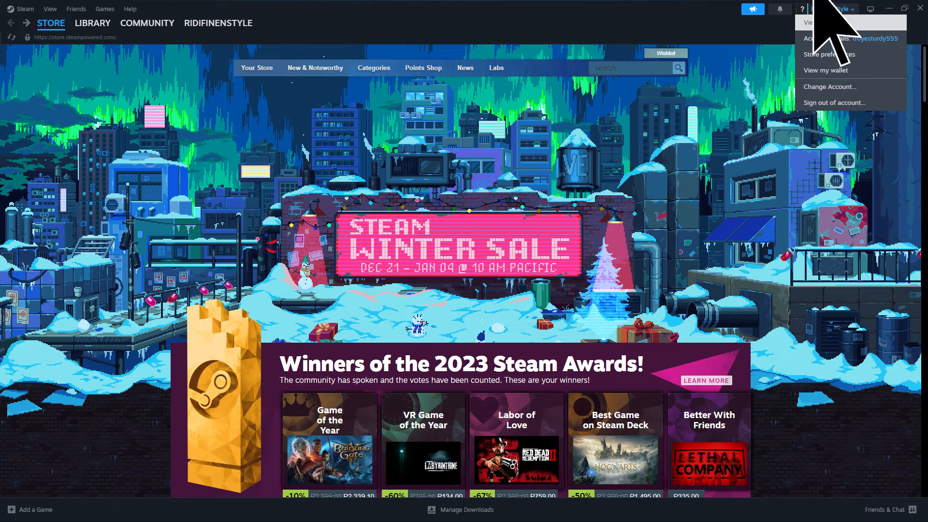
pyautogui.moveTo(827, 22)
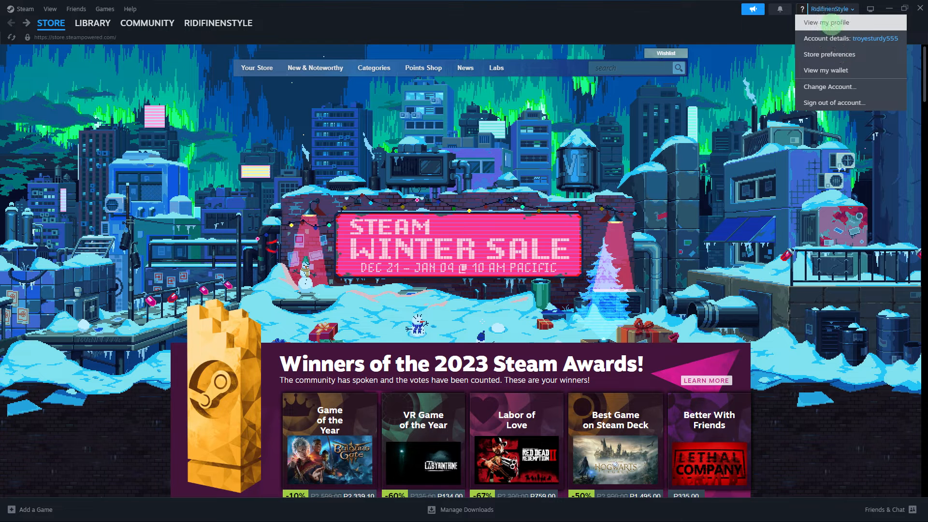
pyautogui.click(826, 22)
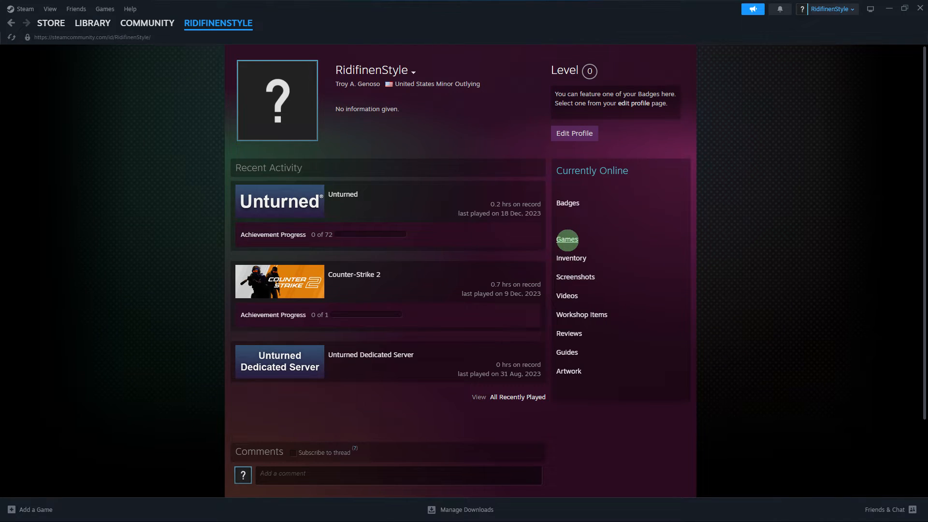
pyautogui.click(567, 239)
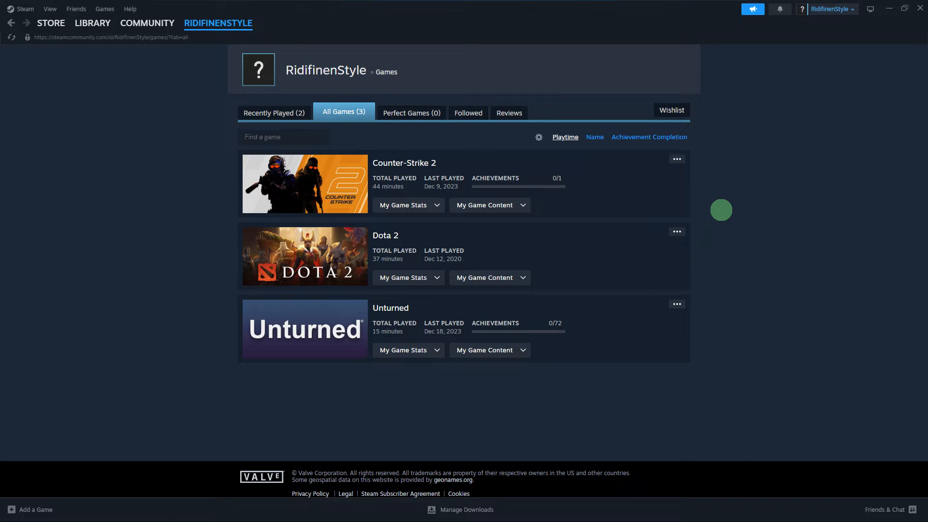
pyautogui.click(50, 22)
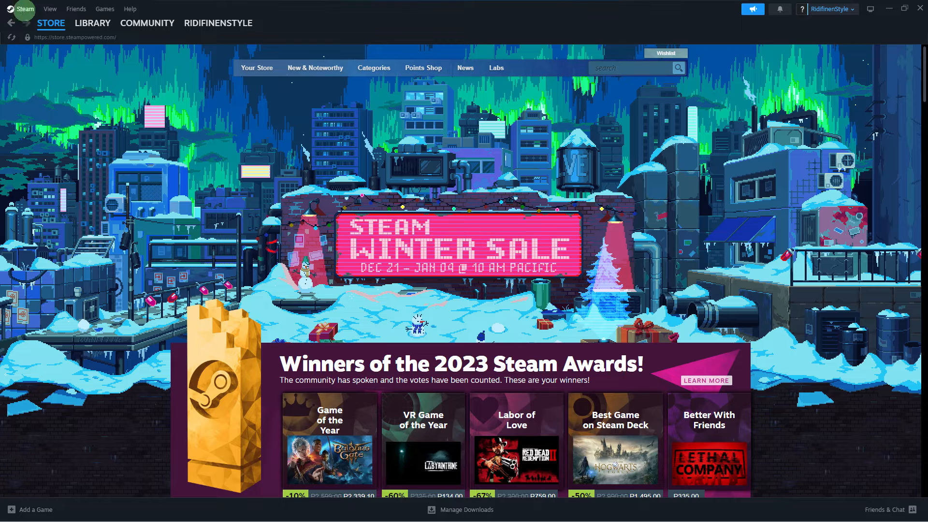
# Run Check for Steam Client Updates from the Steam menu, confirming the client is current.
pyautogui.click(24, 9)
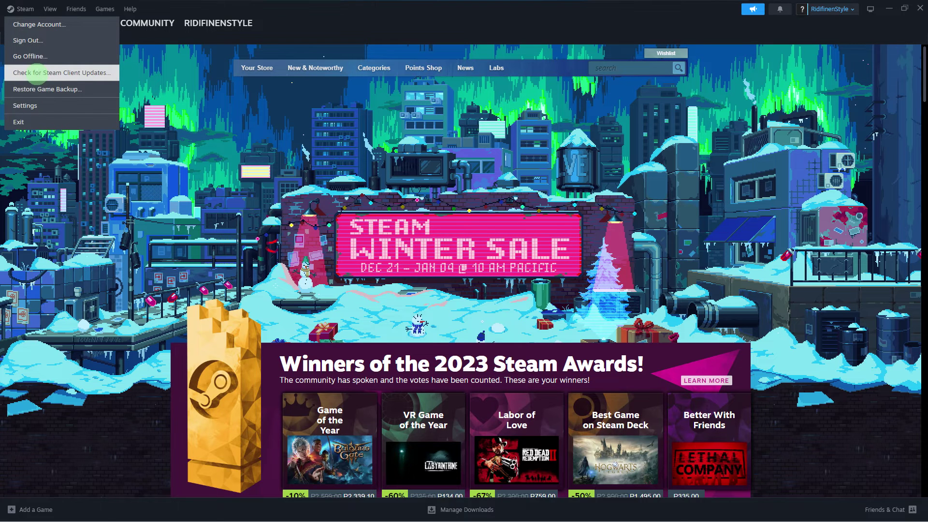
pyautogui.click(60, 73)
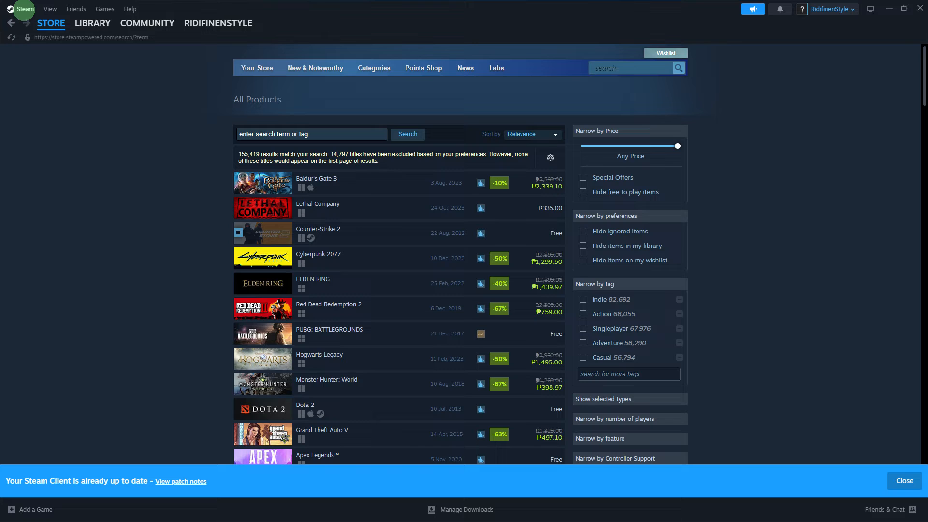
pyautogui.moveTo(18, 17)
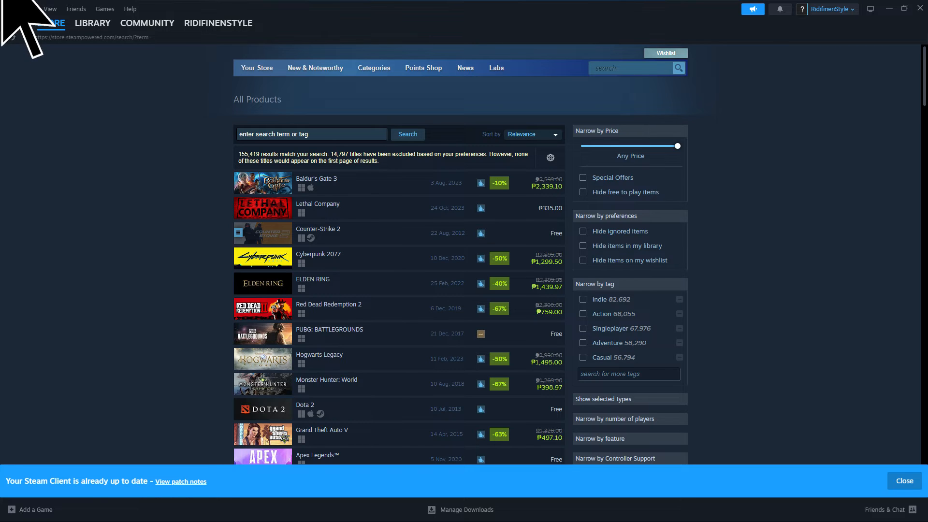
pyautogui.click(24, 9)
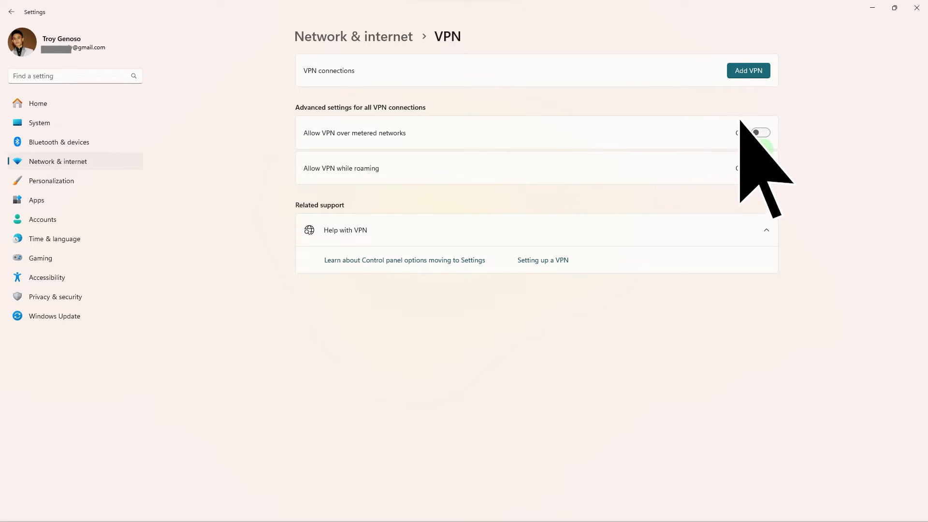
pyautogui.moveTo(762, 149)
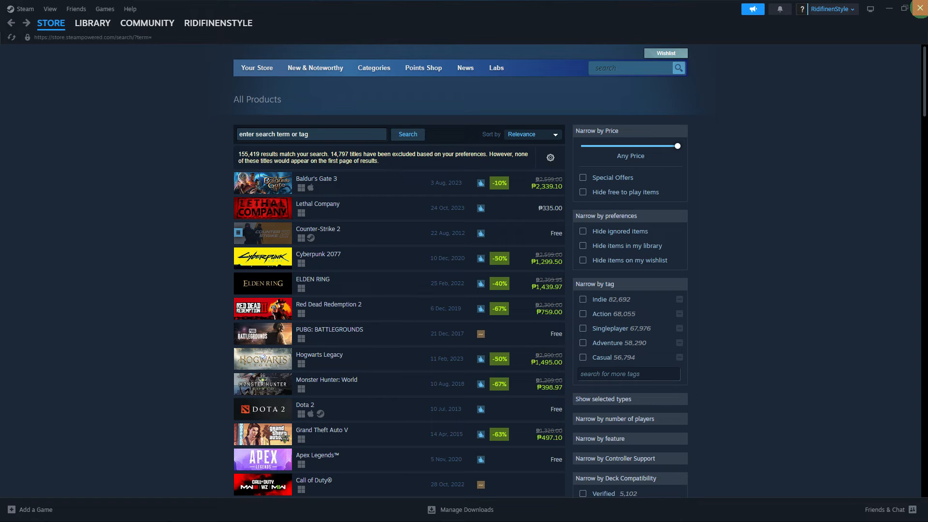
# Close the Steam client window so it can be relaunched.
pyautogui.click(147, 23)
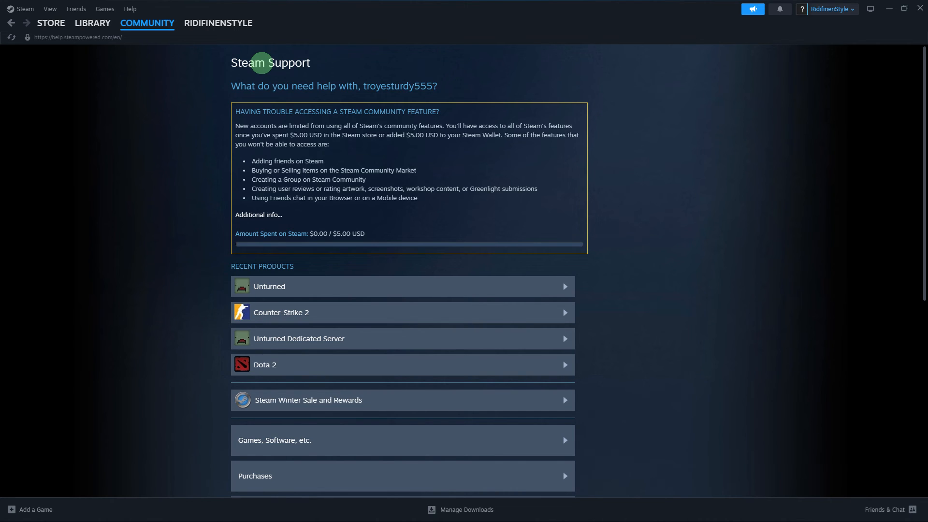
pyautogui.moveTo(262, 67)
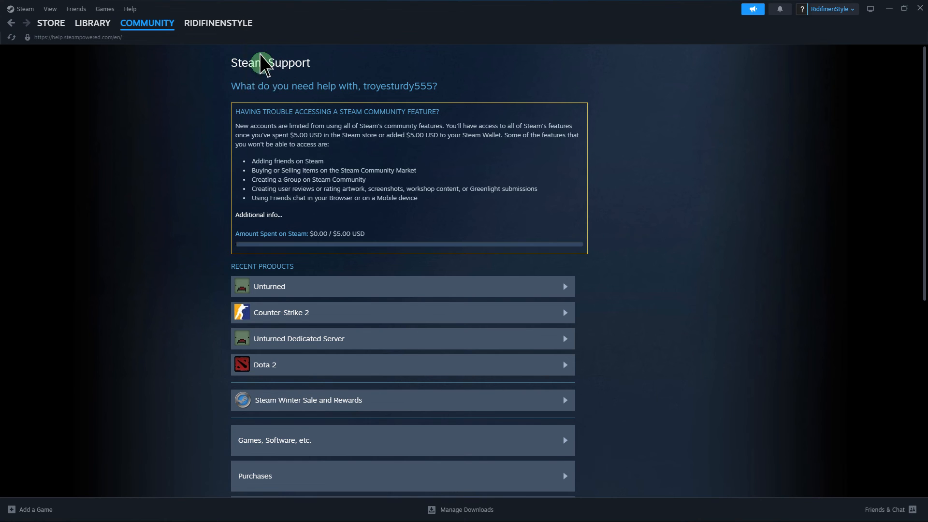
pyautogui.moveTo(263, 63)
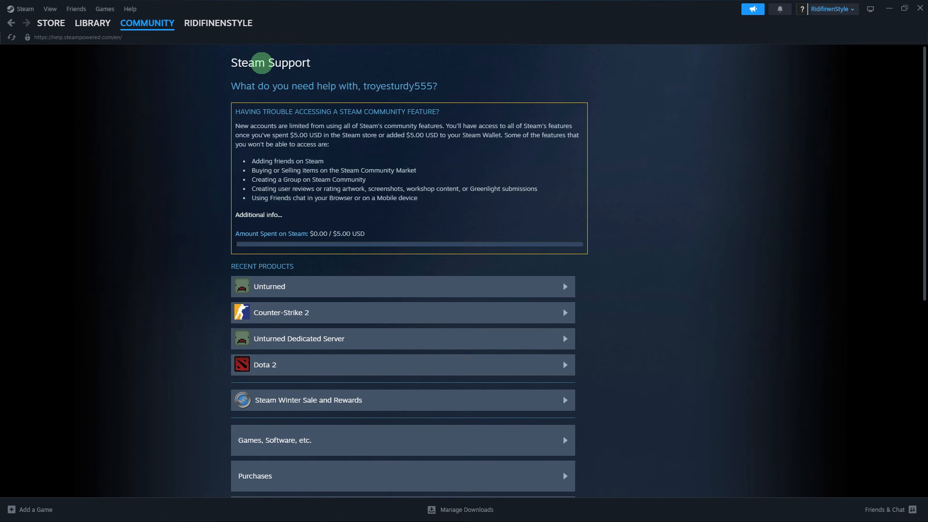